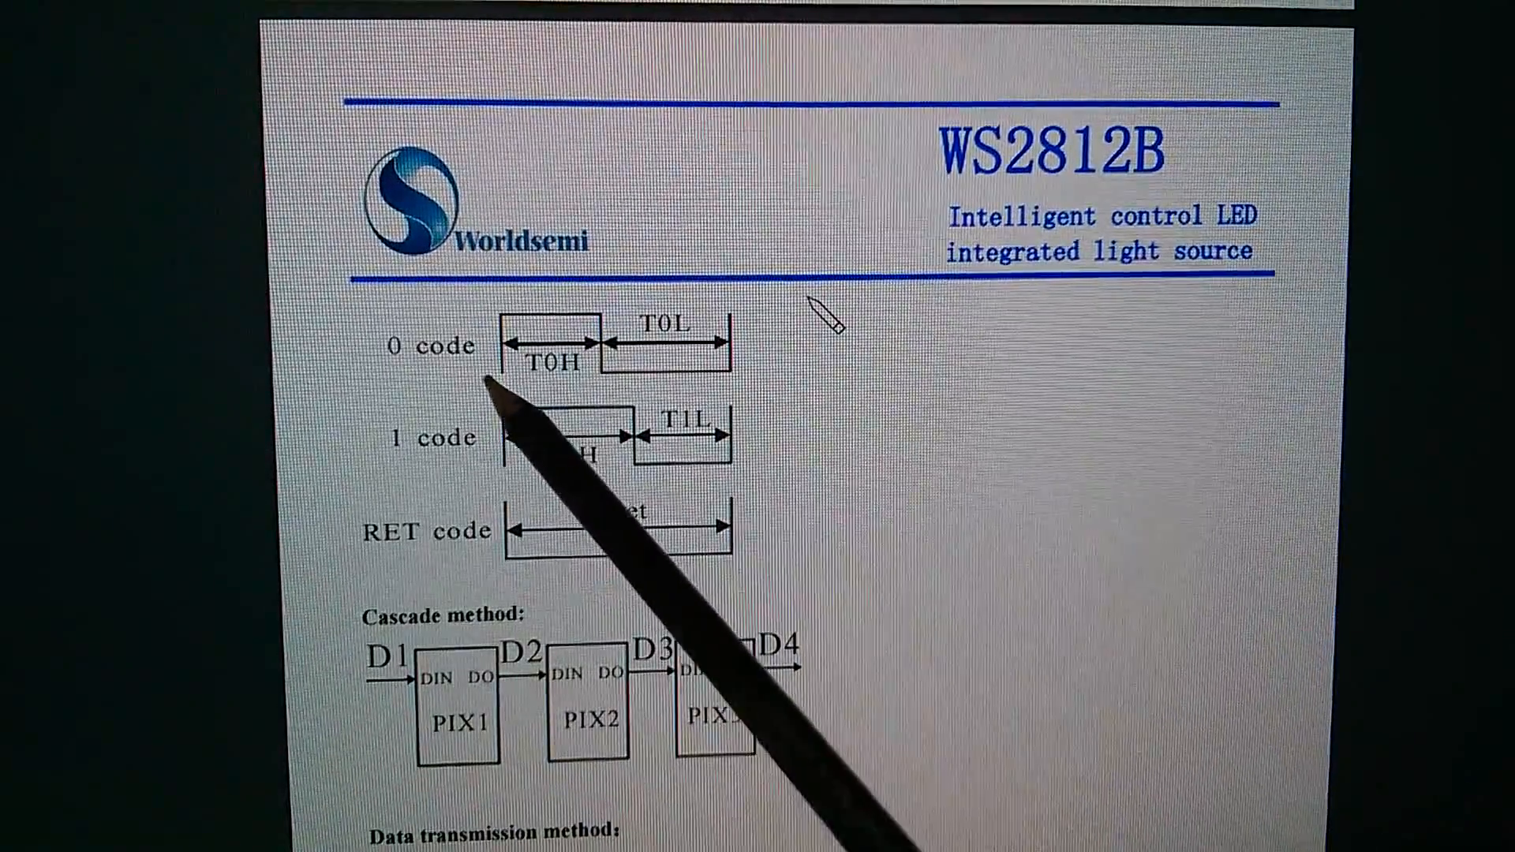
{"action": "mouse_move", "coordinate": [619, 368]}
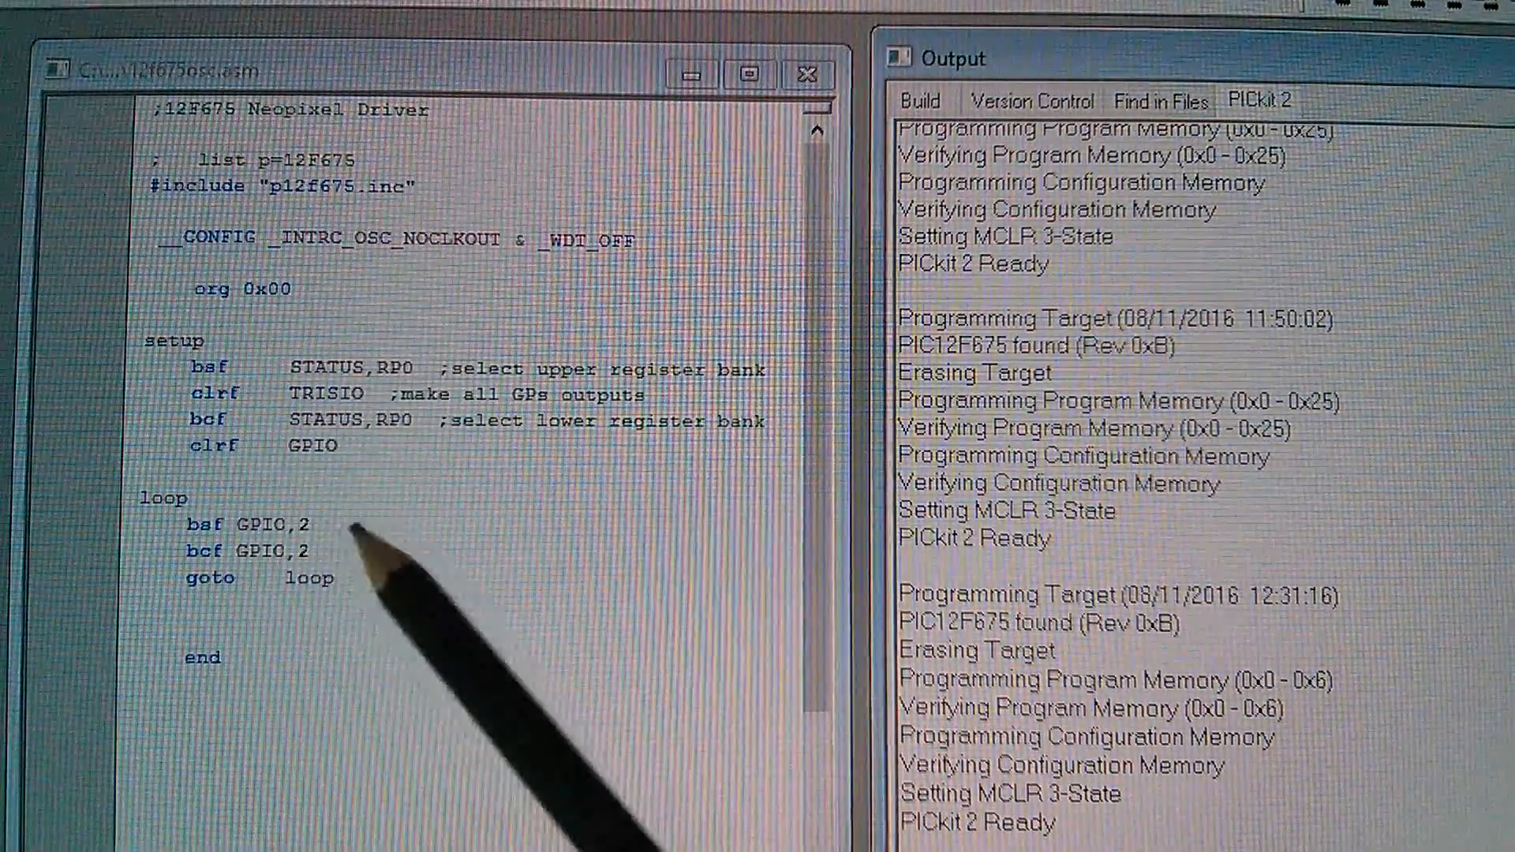
{"action": "mouse_move", "coordinate": [223, 589]}
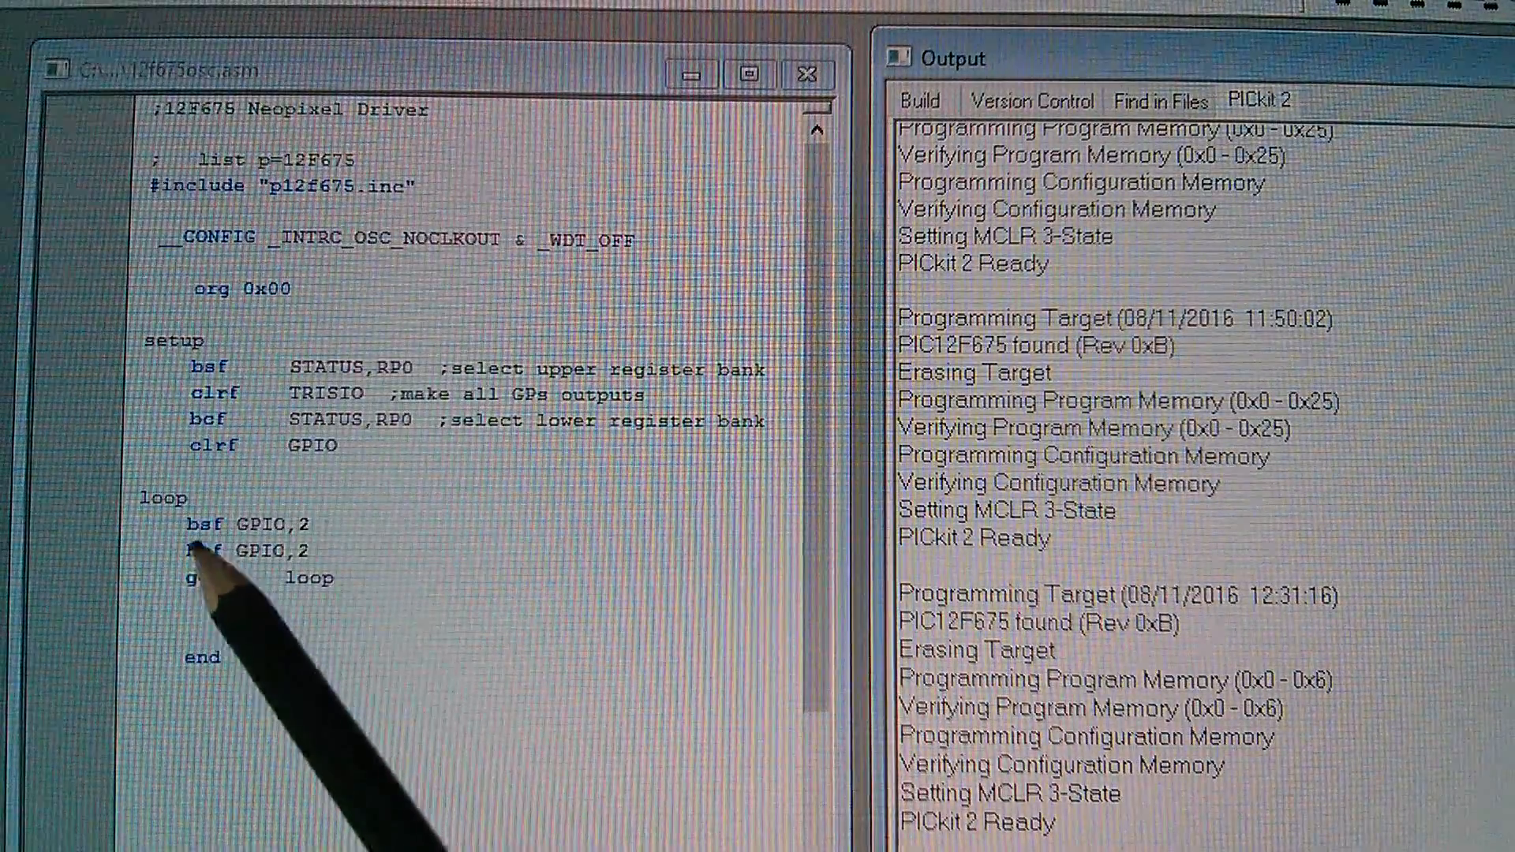